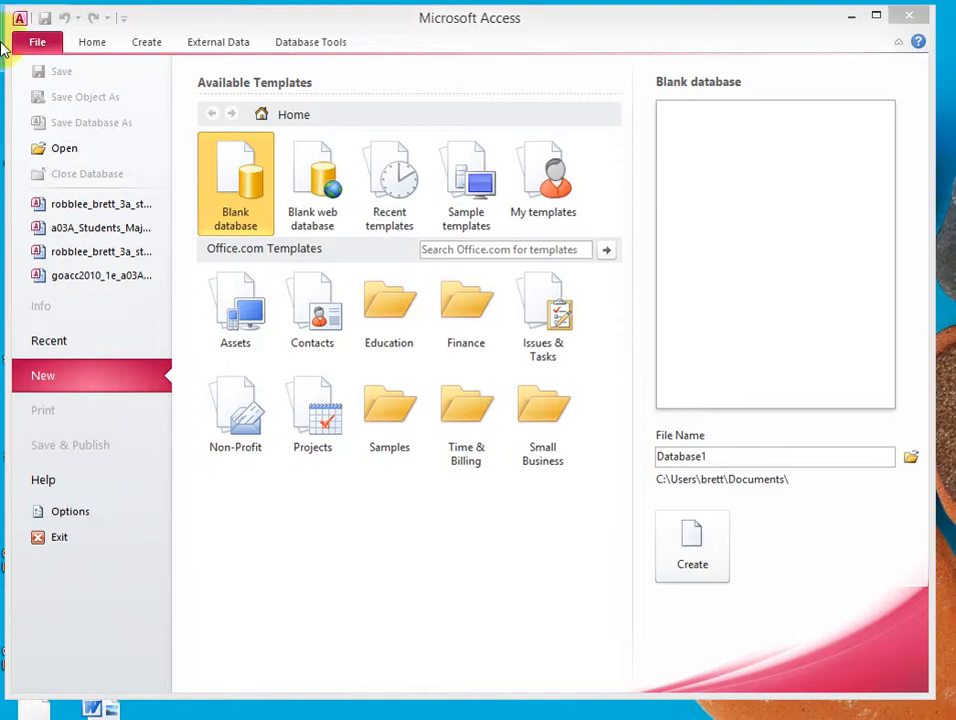
pyautogui.moveTo(97, 214)
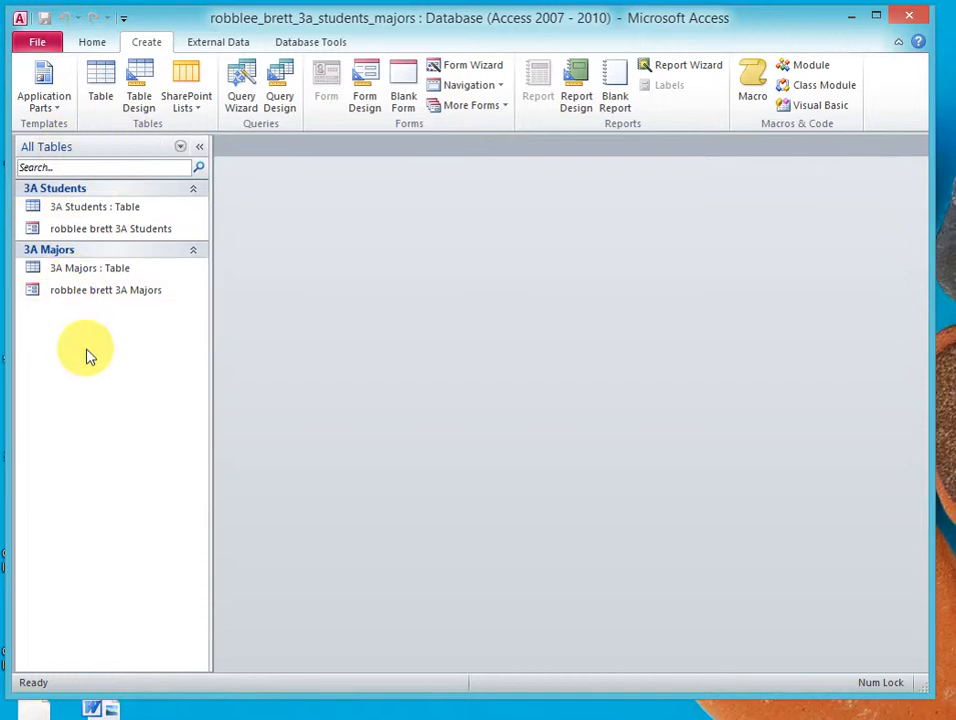
pyautogui.moveTo(85, 290)
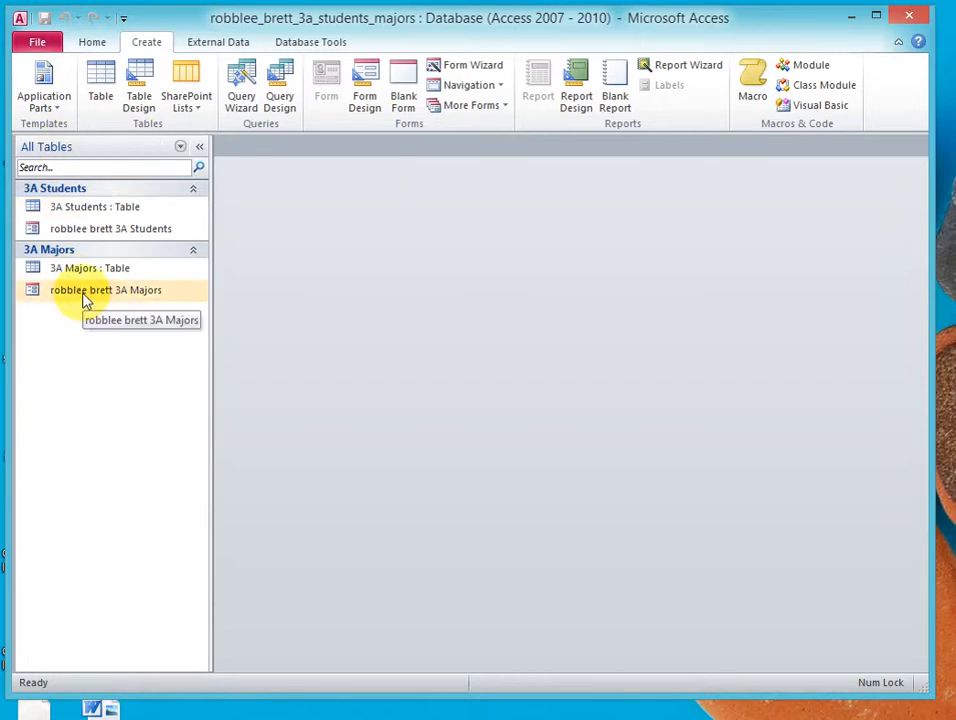
pyautogui.doubleClick(105, 289)
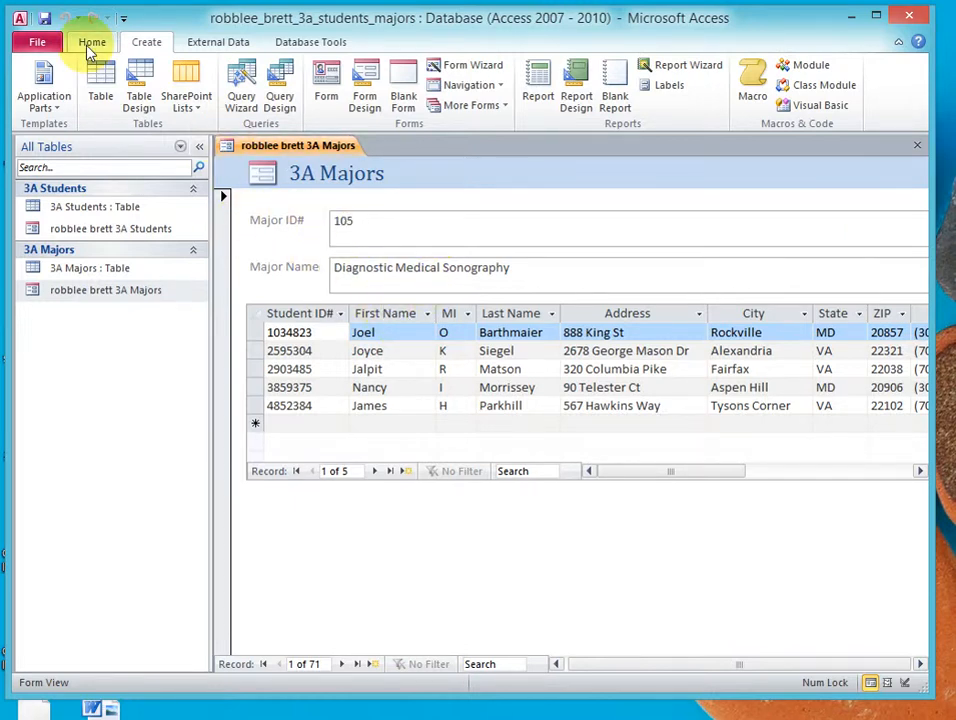
pyautogui.click(91, 43)
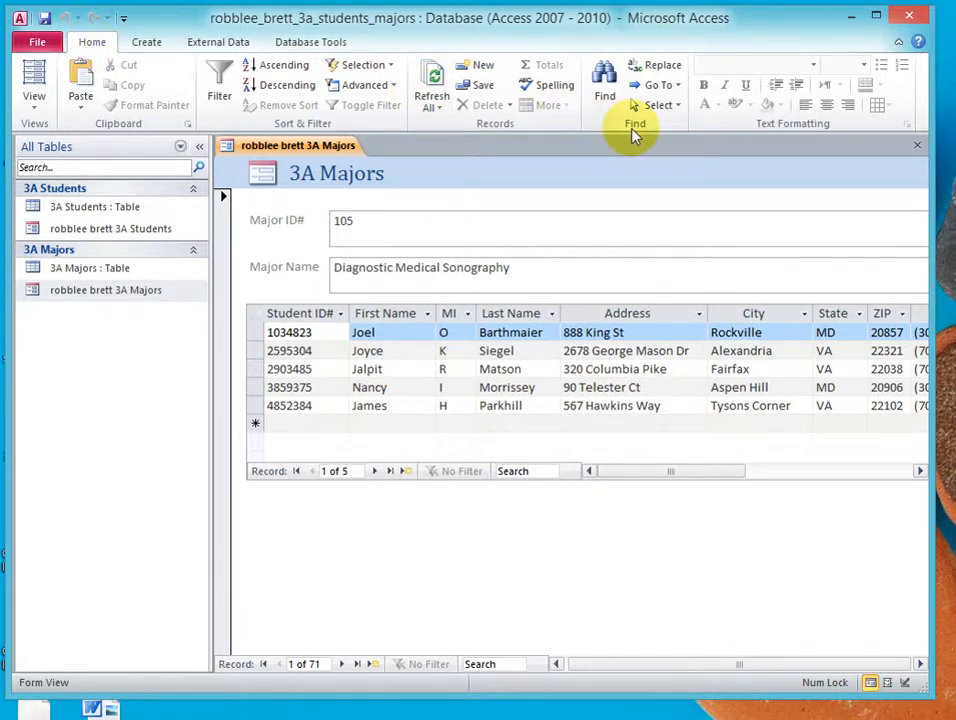
# Search Major ID# for 800.03 to display the ACR Technician record (63 of 71).
pyautogui.click(604, 82)
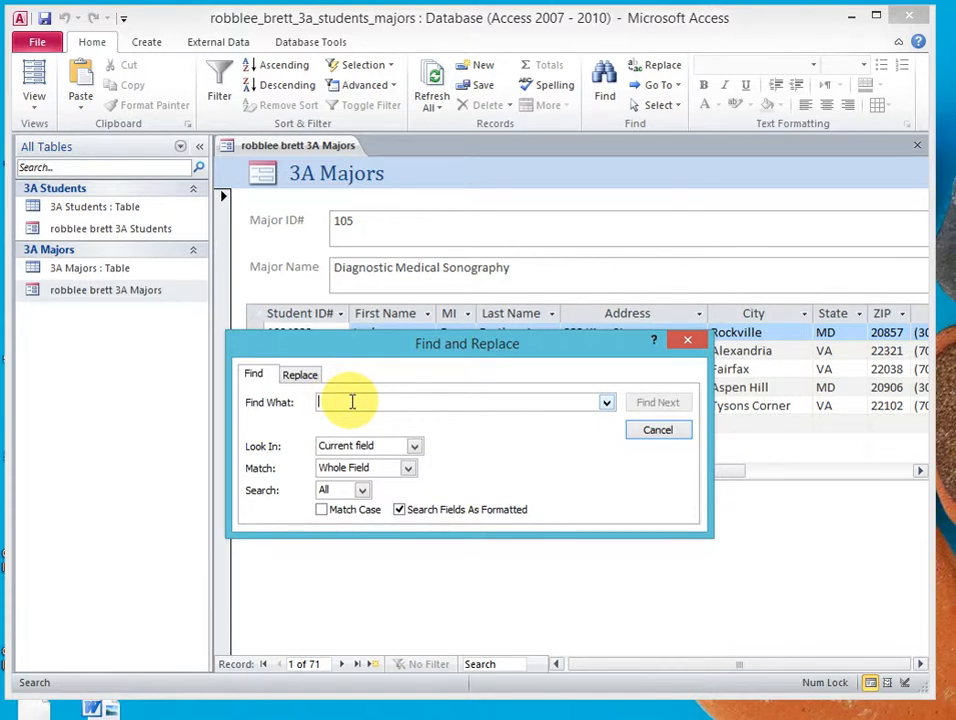
pyautogui.write('800.03')
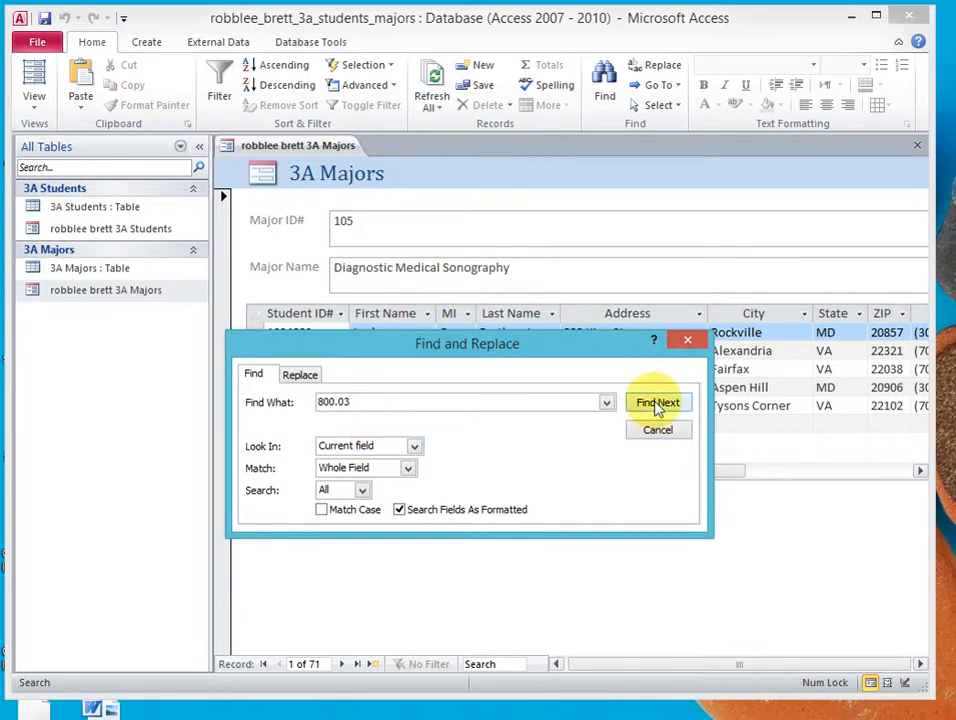
pyautogui.click(658, 402)
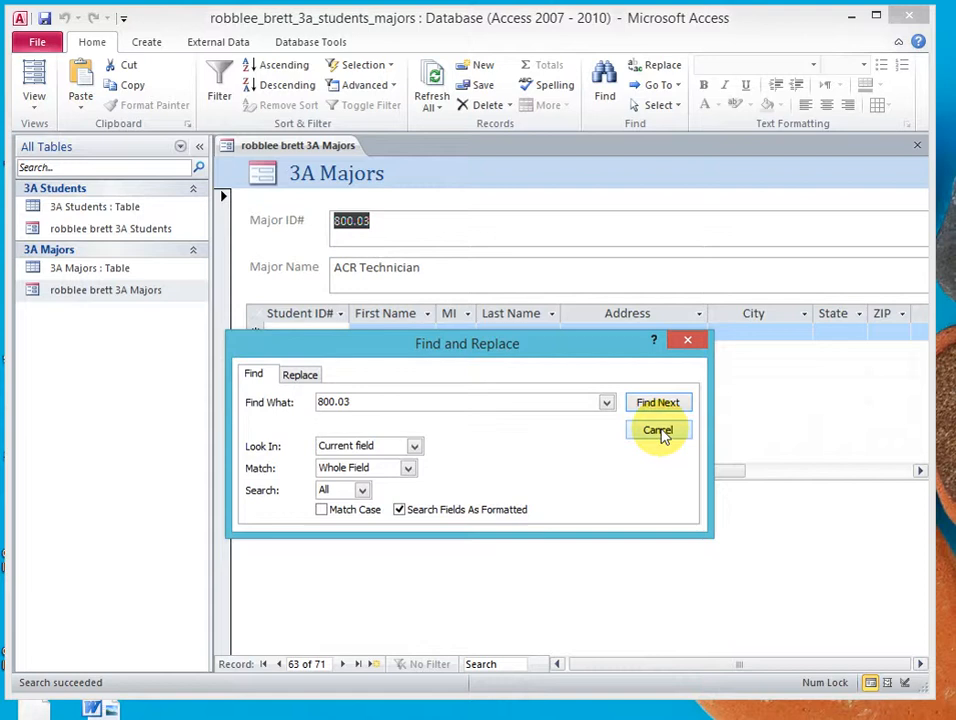
pyautogui.click(658, 430)
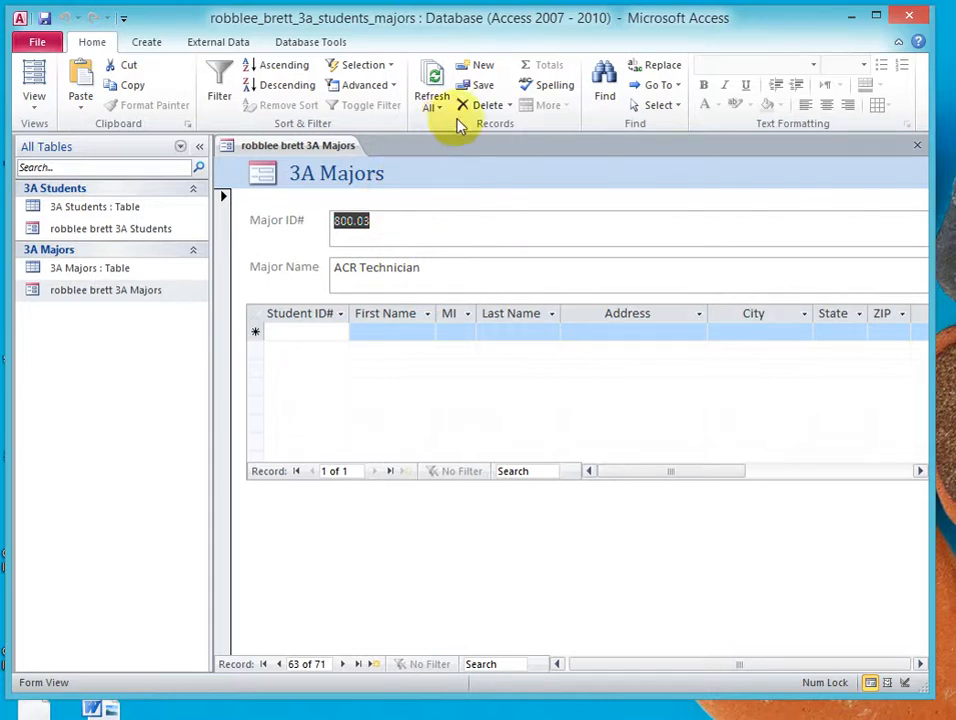
# Delete the ACR Technician record and confirm, leaving 70 majors.
pyautogui.click(503, 105)
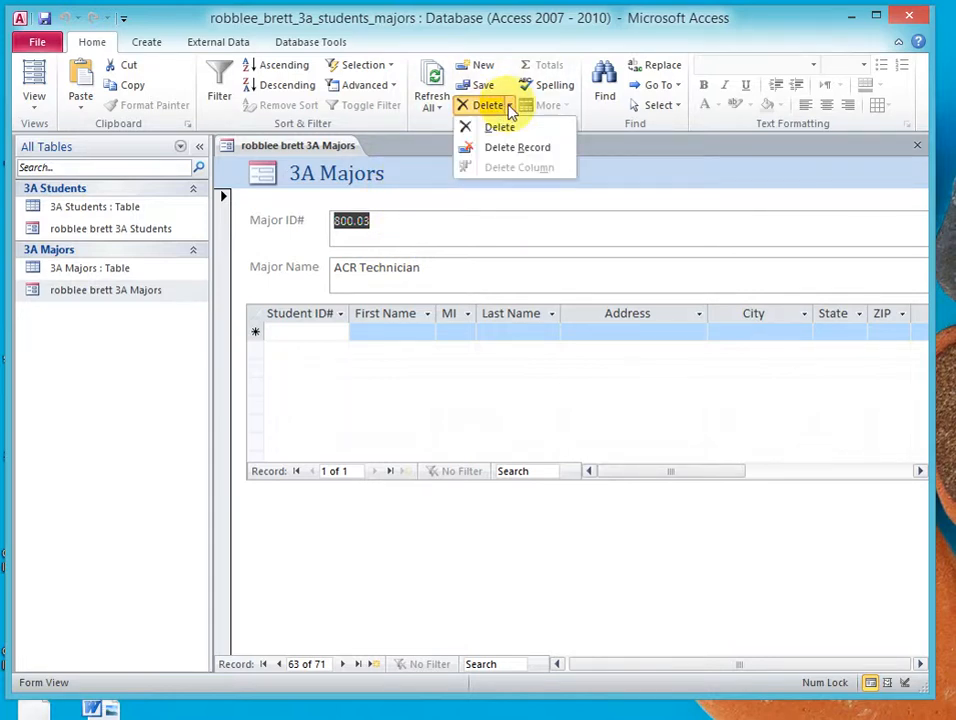
pyautogui.click(517, 147)
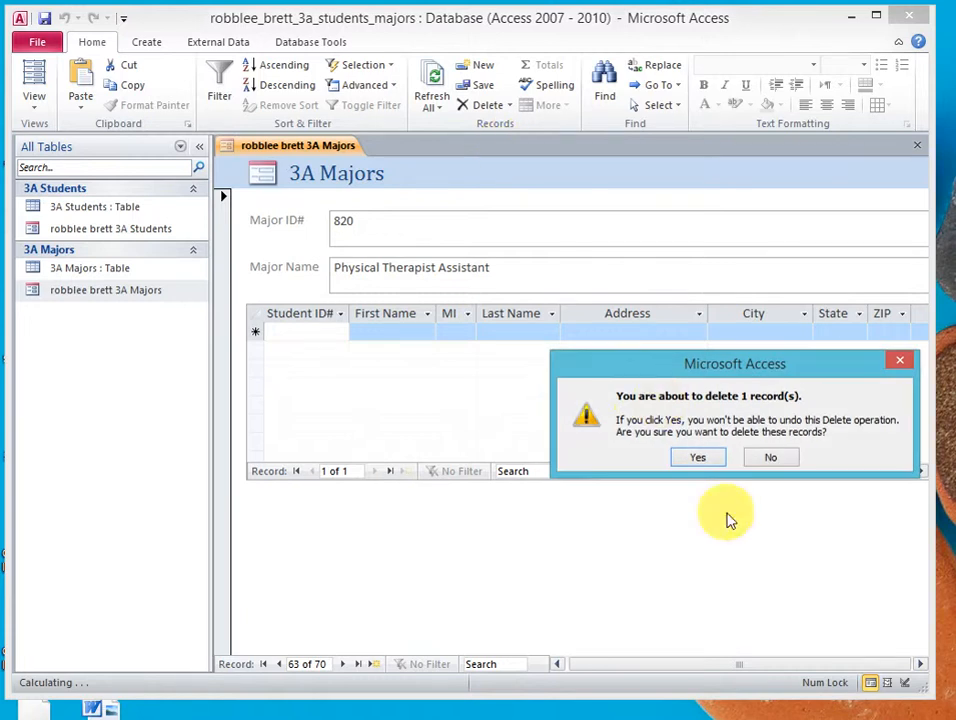
pyautogui.moveTo(698, 457)
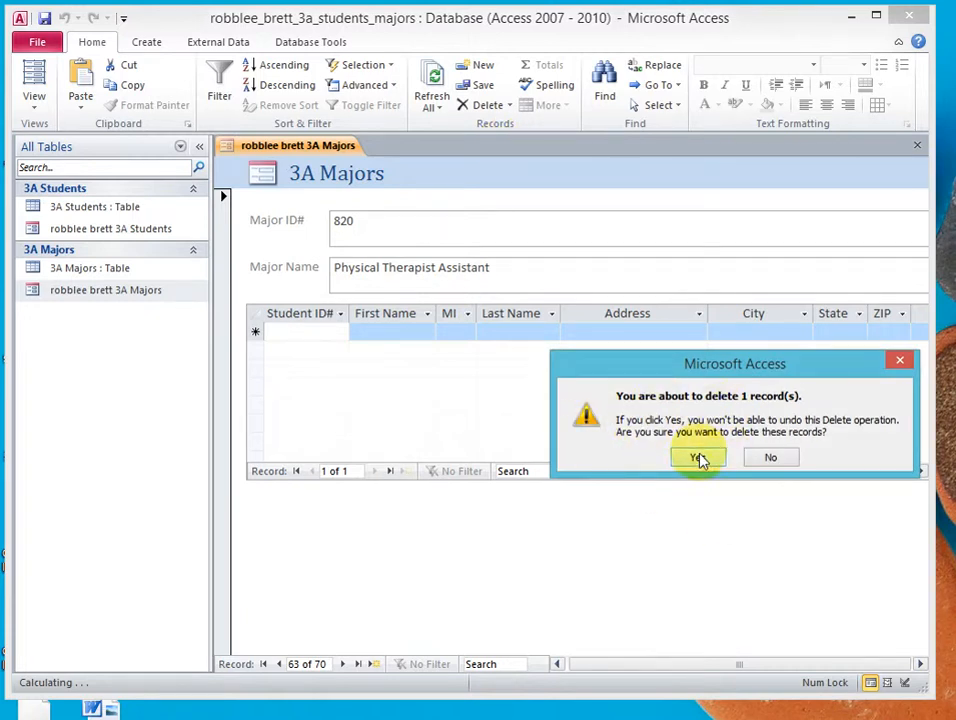
pyautogui.moveTo(699, 458)
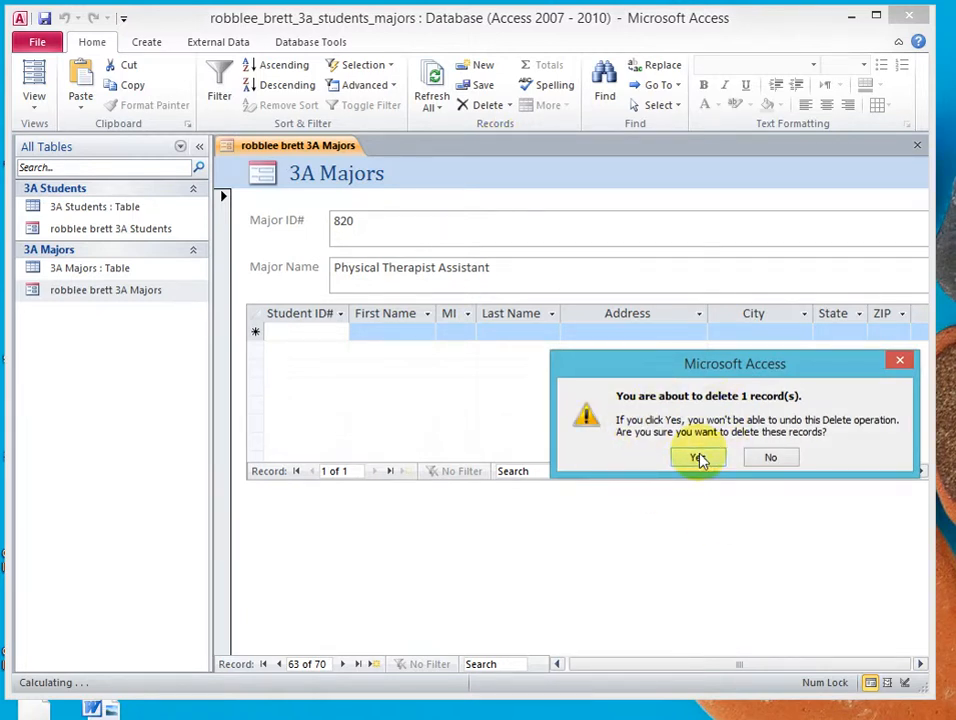
pyautogui.click(699, 457)
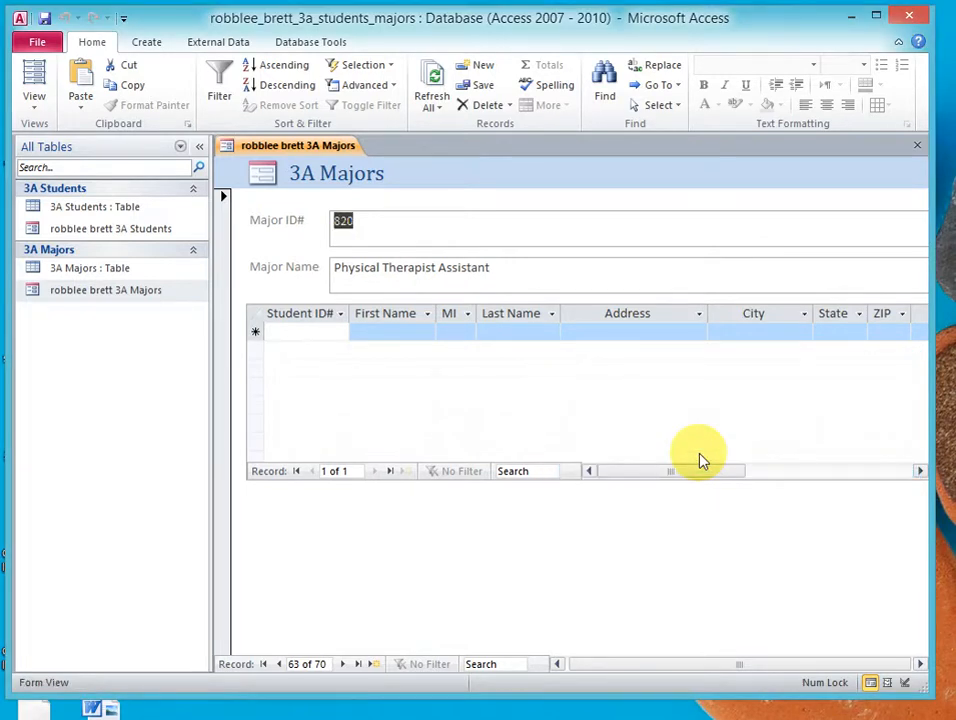